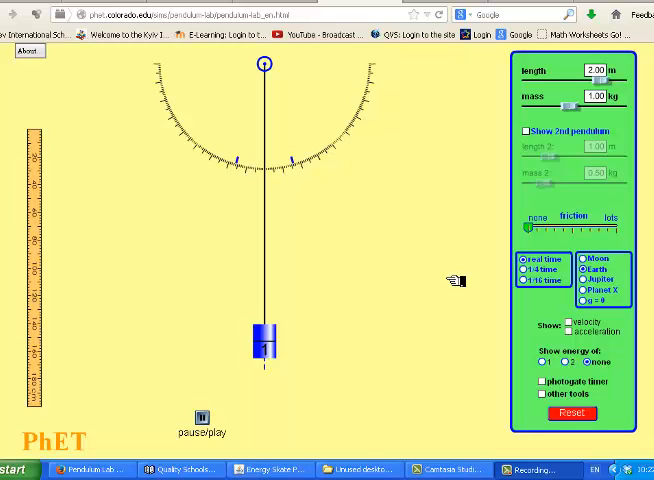
mouse_move(285, 338)
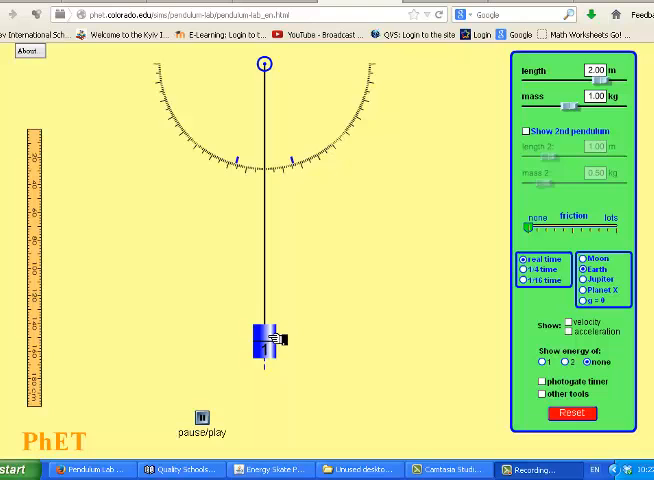
- Drag the 2 m, 1 kg pendulum bob out to the left, paused
drag(268, 338, 395, 308)
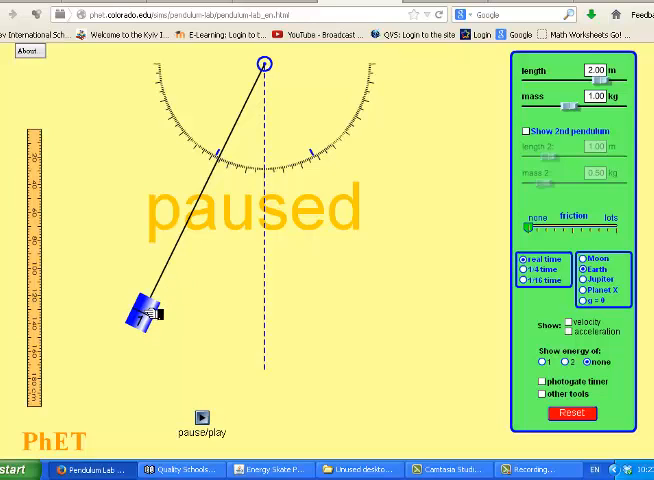
mouse_move(152, 314)
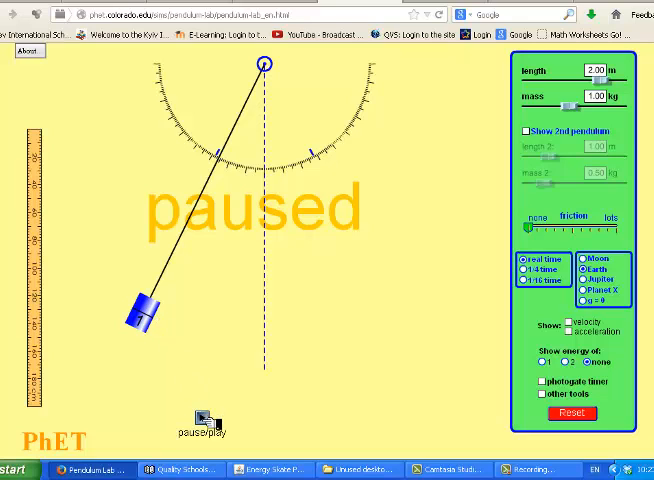
- Release the pendulum, return it to vertical, then re-set a moderate leftward start angle
click(205, 417)
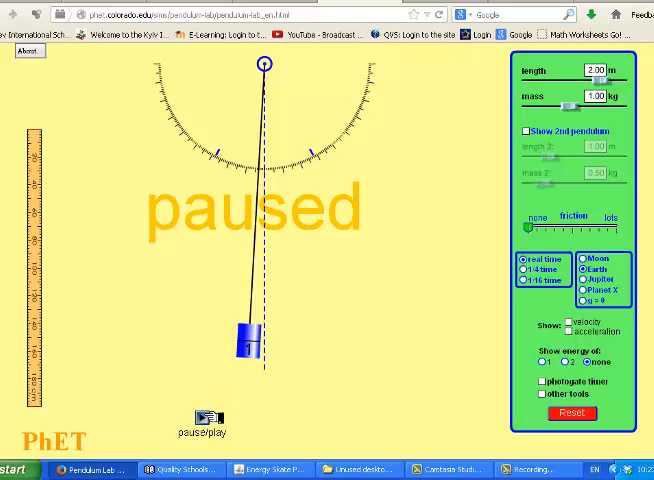
drag(250, 350, 375, 330)
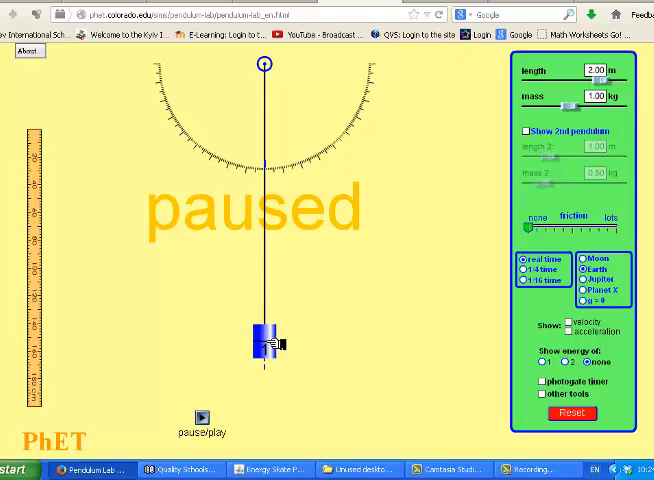
drag(266, 340, 85, 290)
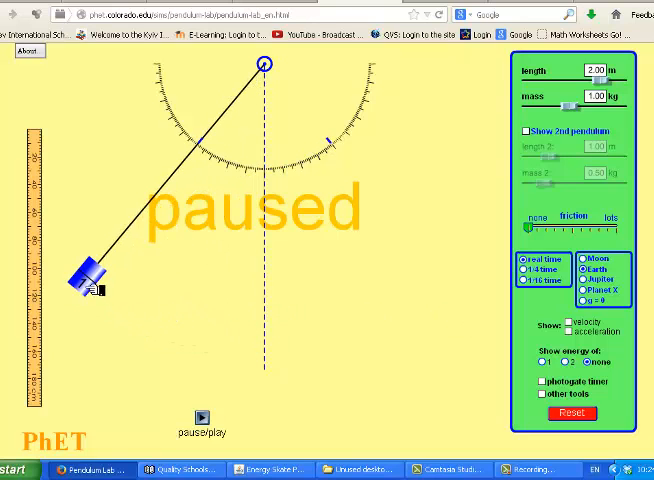
drag(88, 278, 137, 315)
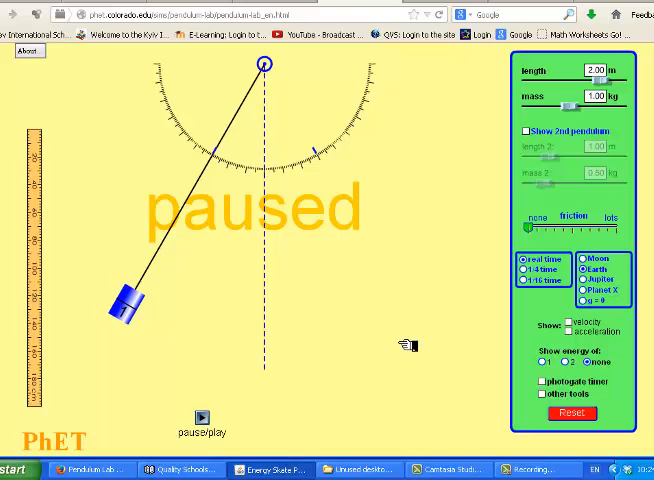
- Switch to the Energy Skate Park Introduction scene with the pie chart on
click(269, 469)
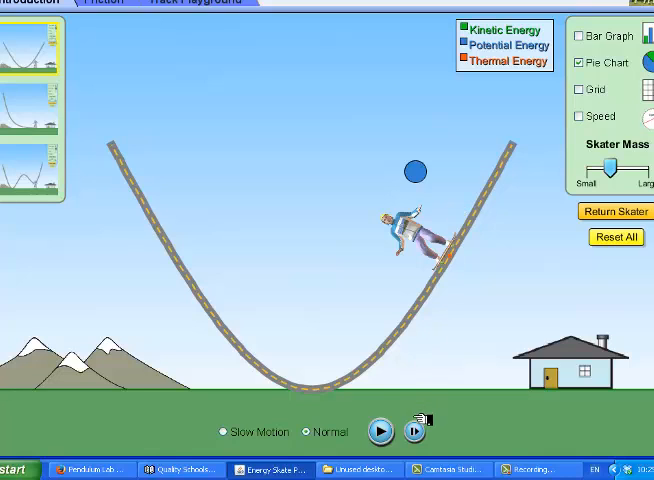
- Start the skater rolling and open the Bar Graph window
click(380, 432)
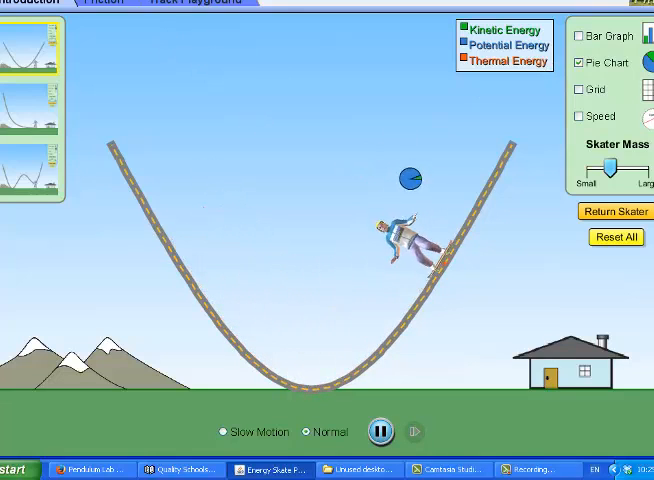
click(578, 35)
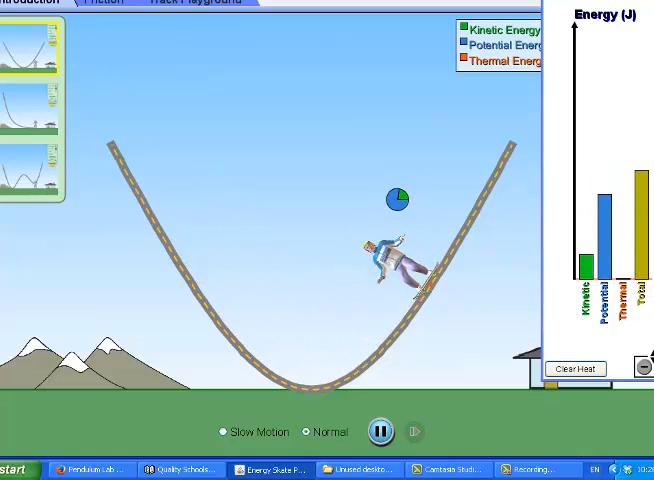
- Switch to the Friction scene, show the bar graph, and pause once energy turns thermal
click(100, 2)
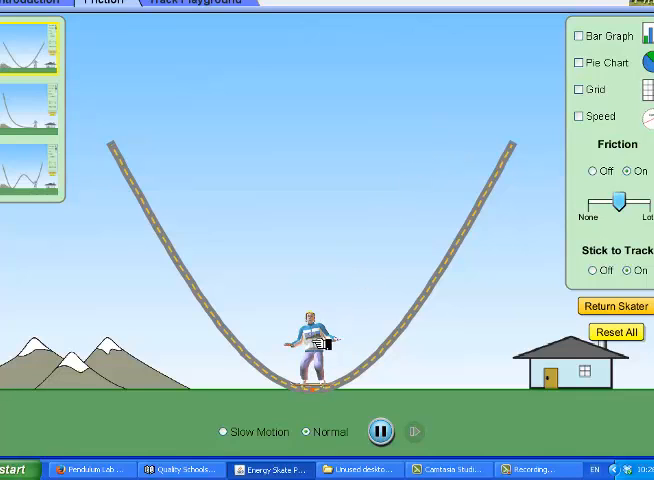
click(578, 35)
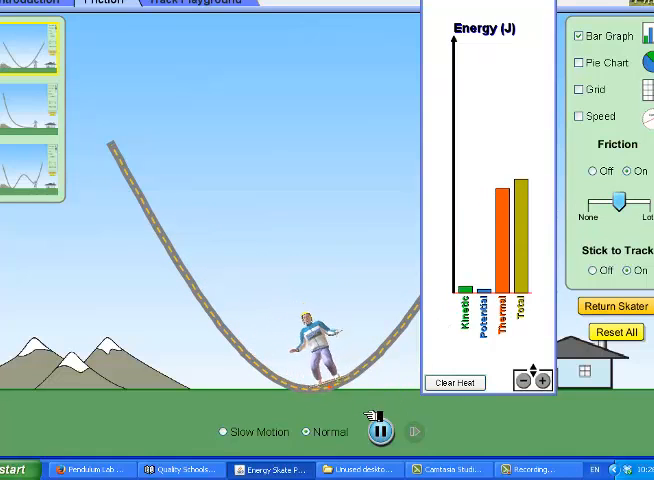
click(380, 430)
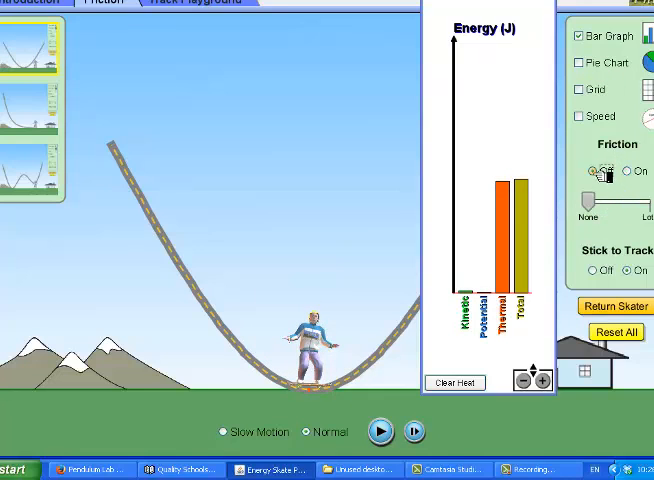
- Set friction to Off so the skater keeps riding high with zero thermal energy
click(591, 171)
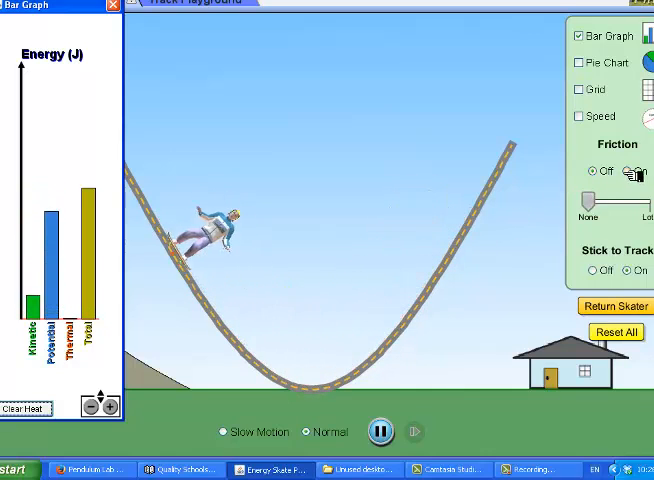
- Set friction to On and let the skater come to rest at the bottom
click(623, 171)
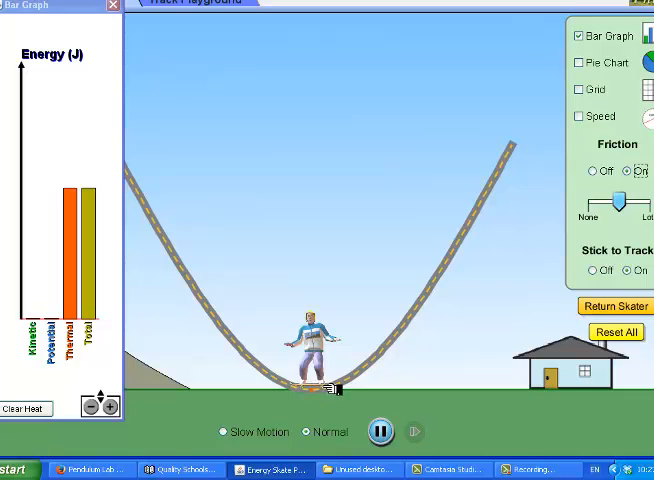
mouse_move(530, 194)
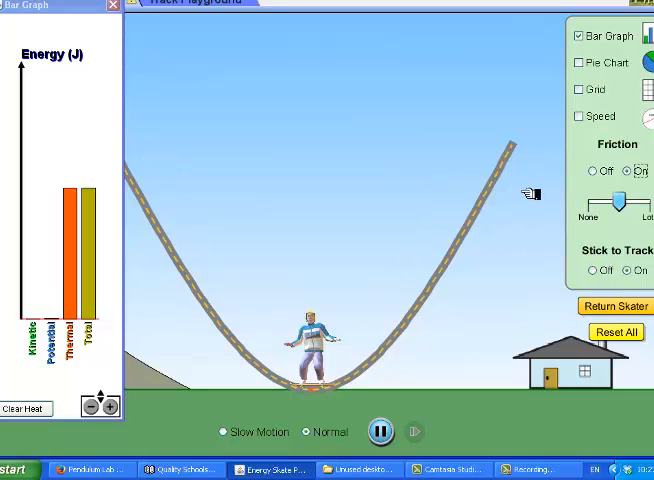